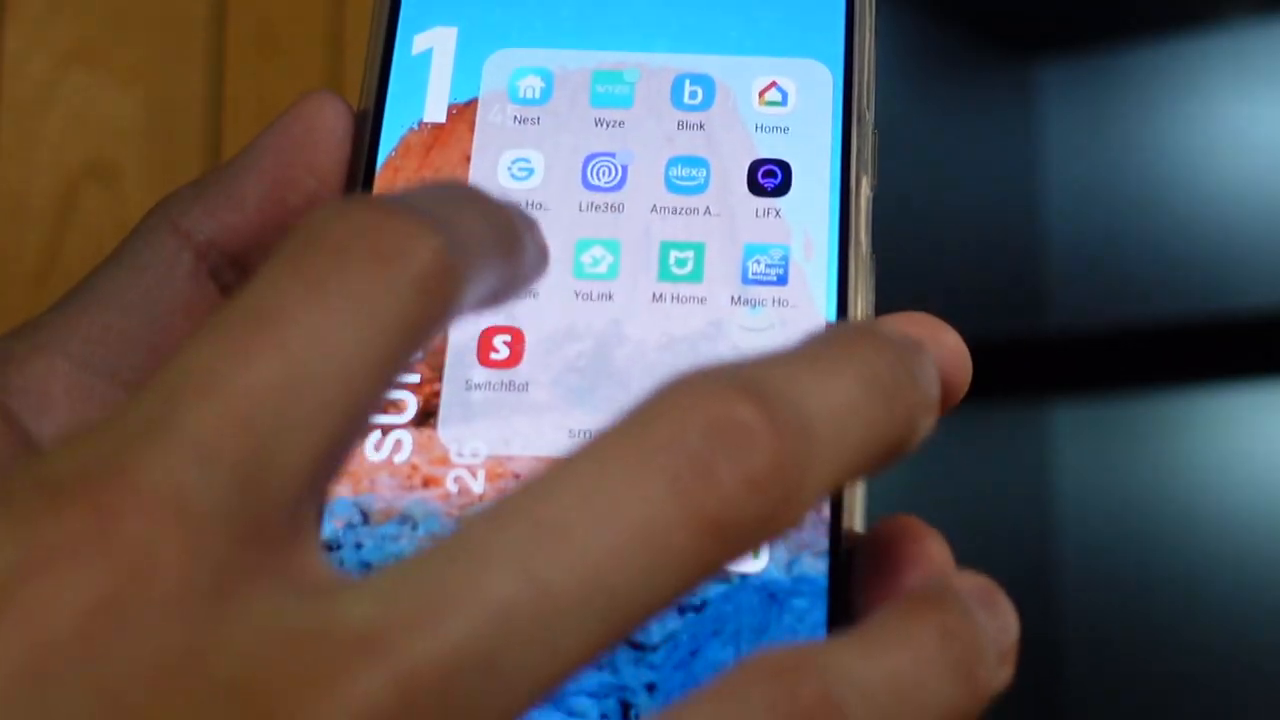
Launch Smart Life and reach its Add Device category list of sockets, strips and switches
left_click(500, 356)
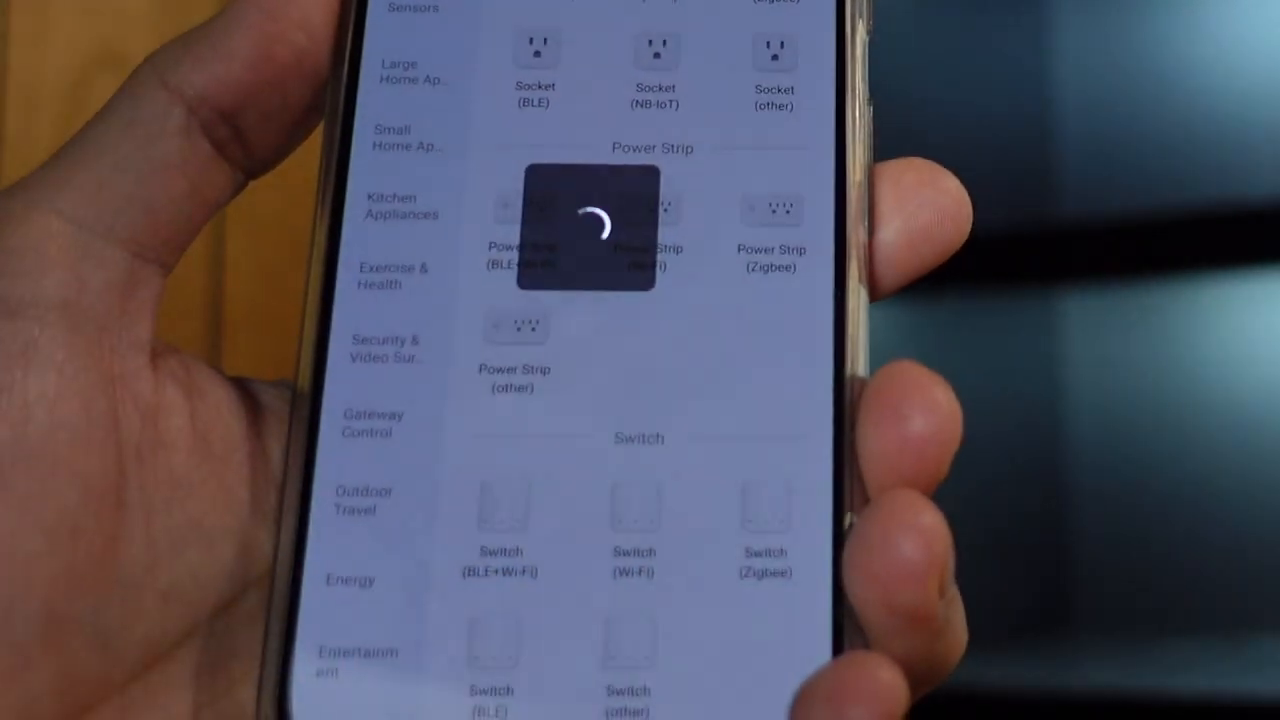